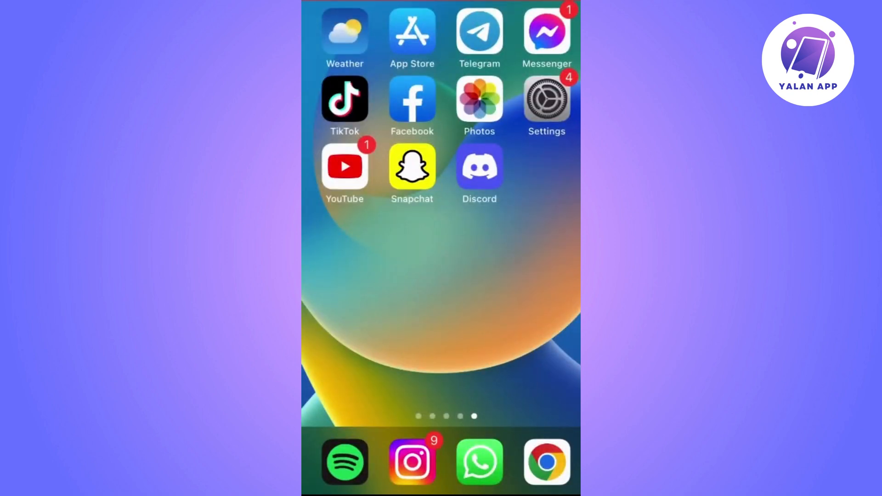
Launch Discord from the home screen to the Ameos server's channel list.
{"action": "left_click", "coordinate": [480, 167]}
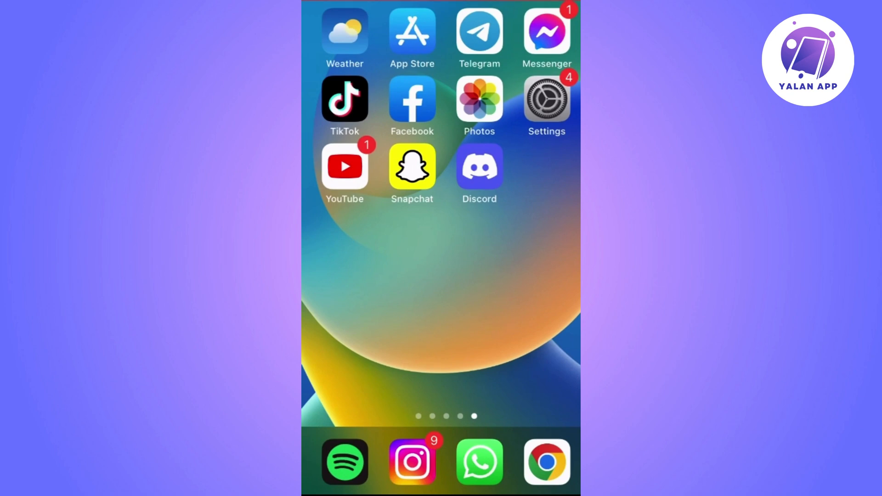
{"action": "left_click", "coordinate": [479, 166]}
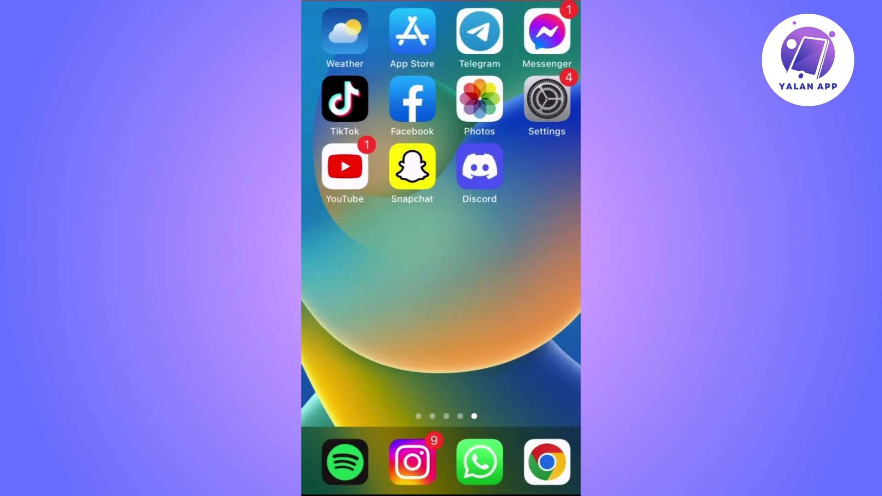
{"action": "left_click", "coordinate": [480, 168]}
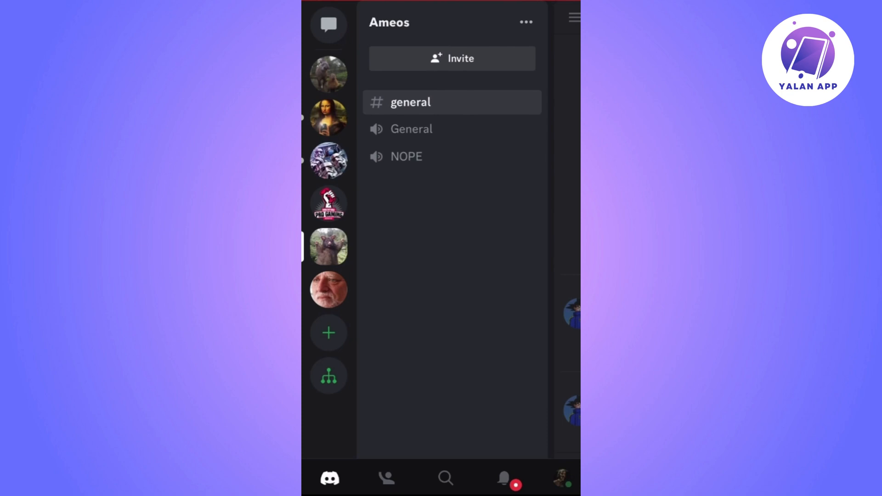
Go to your profile's user settings and scroll through the settings list.
{"action": "left_click", "coordinate": [558, 479]}
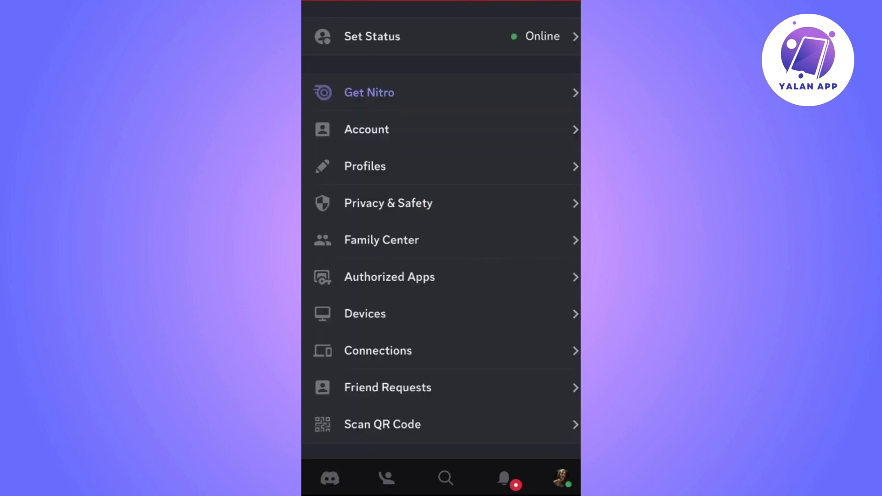
{"action": "scroll", "scroll_direction": "down", "scroll_amount": 3}
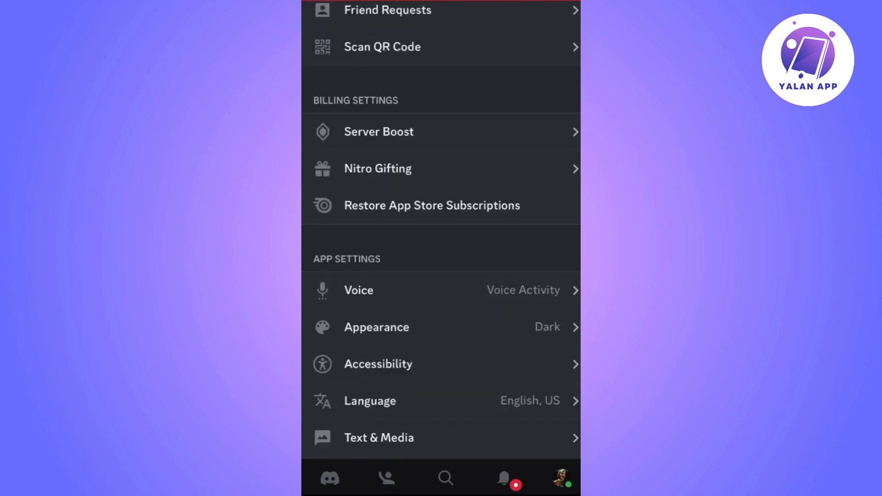
{"action": "scroll", "scroll_direction": "down", "scroll_amount": 3}
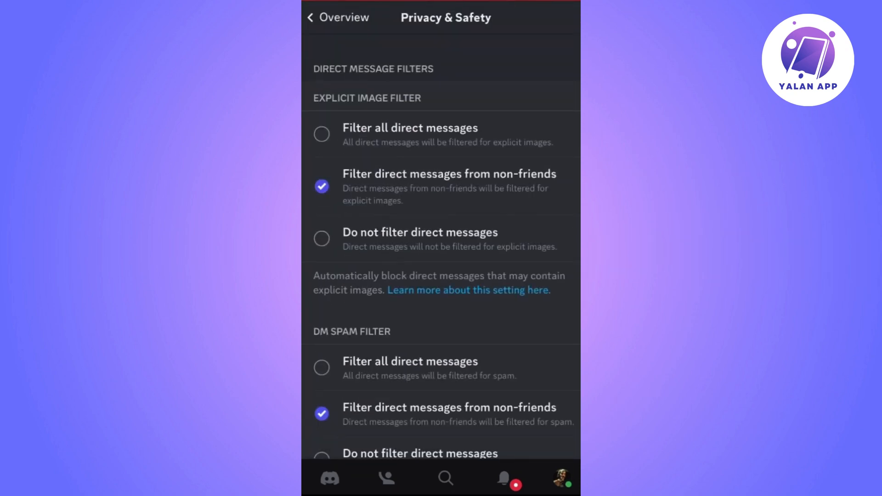
Scroll Privacy & Safety down to the Activity Status and Message Requests sections.
{"action": "scroll", "scroll_direction": "down", "scroll_amount": 3}
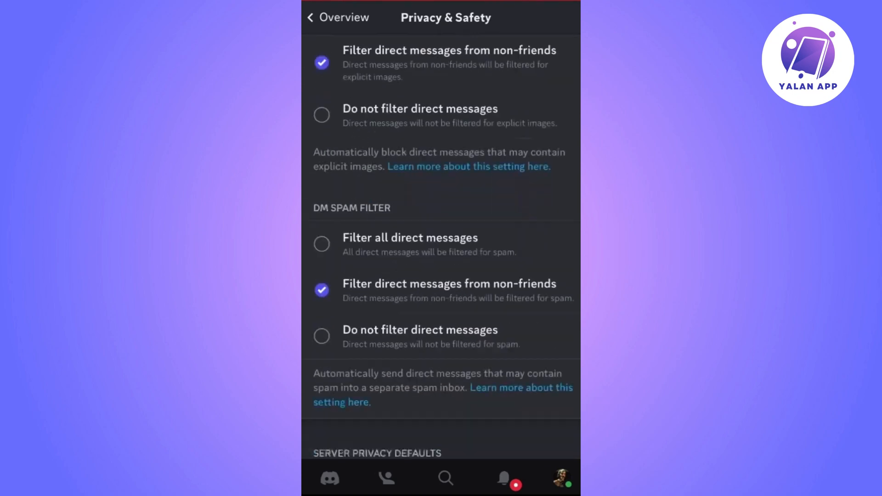
{"action": "scroll", "scroll_direction": "down", "scroll_amount": 3}
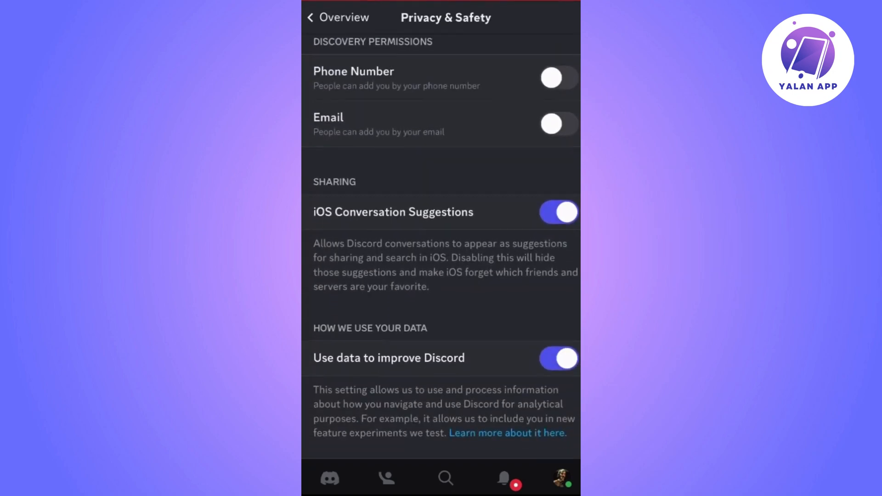
{"action": "scroll", "scroll_direction": "down", "scroll_amount": 3}
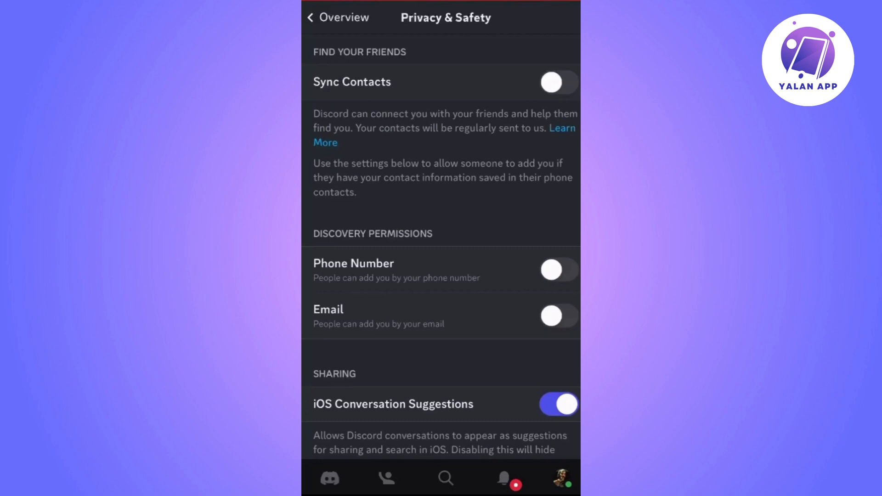
{"action": "scroll", "scroll_direction": "down", "scroll_amount": 3}
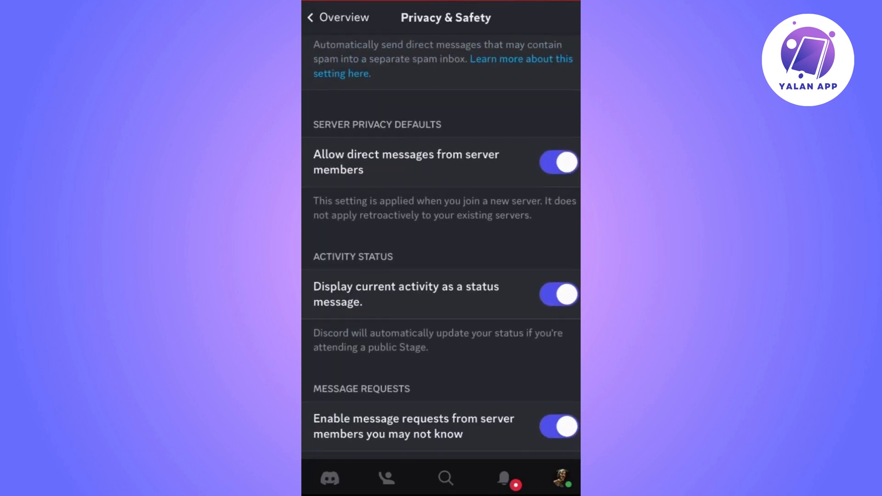
{"action": "scroll", "scroll_direction": "down", "scroll_amount": 3}
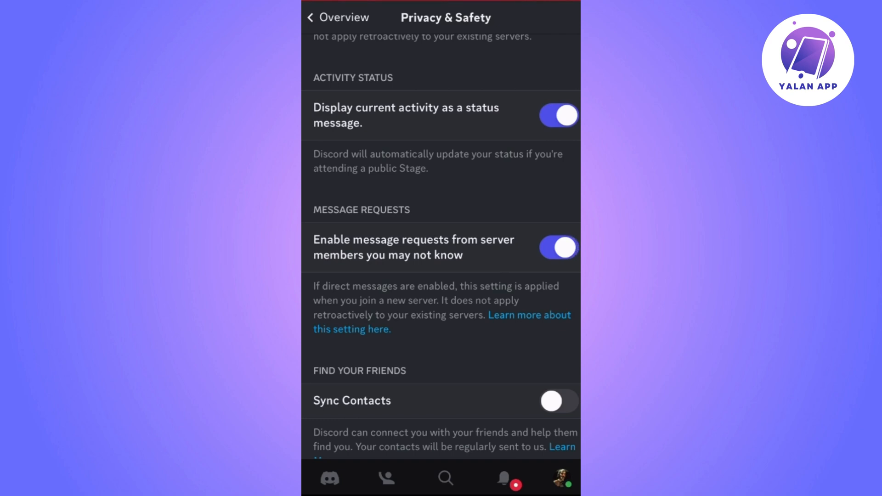
Enable message requests from unknown server members and answer the existing-servers prompt.
{"action": "left_click", "coordinate": [557, 247]}
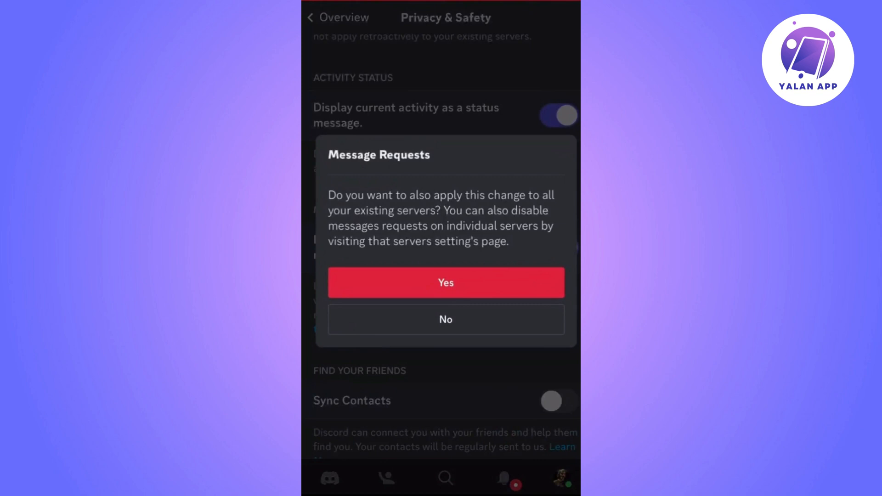
{"action": "left_click", "coordinate": [445, 282]}
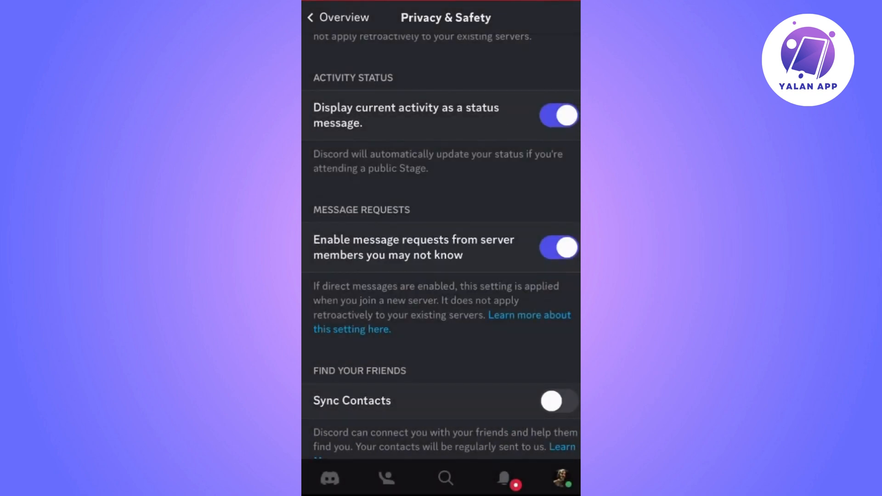
{"action": "scroll", "scroll_direction": "down", "scroll_amount": 3}
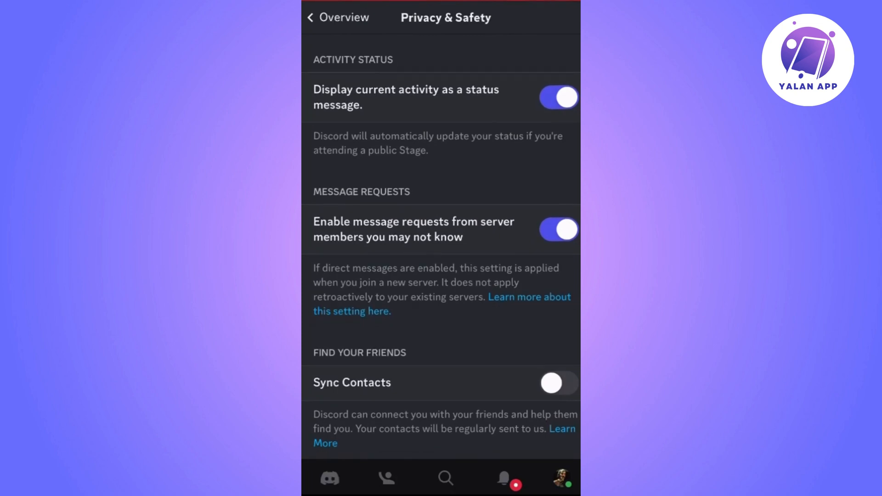
{"action": "scroll", "scroll_direction": "down", "scroll_amount": 3}
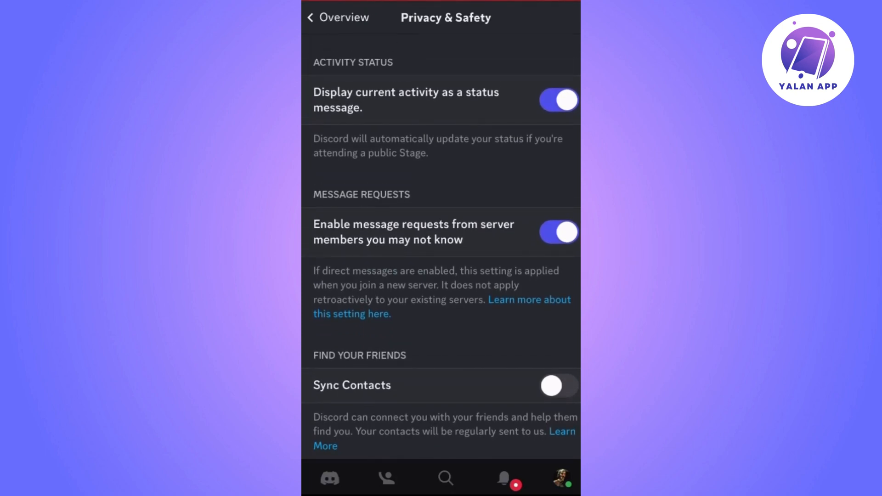